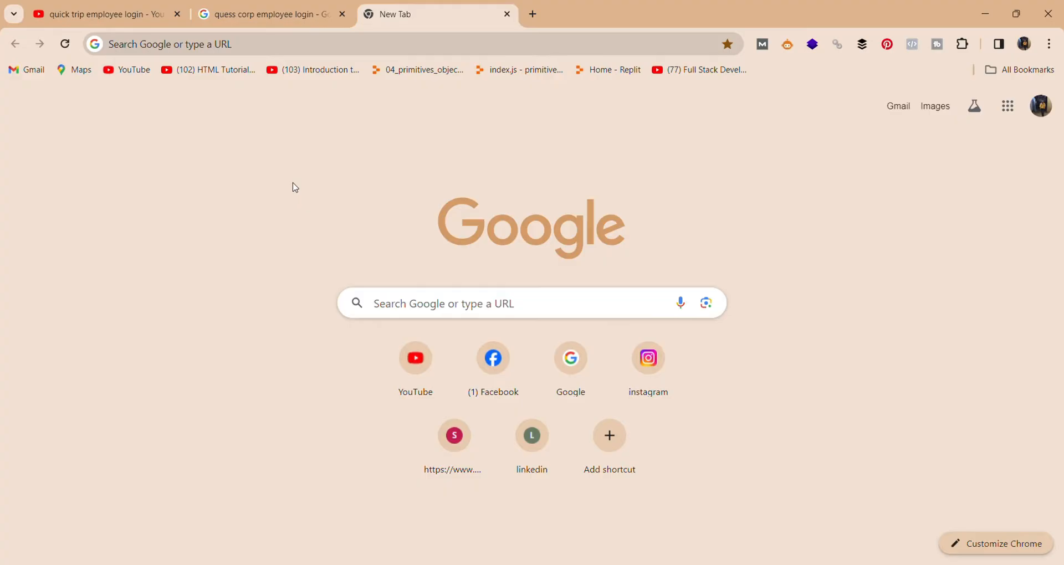
Search 'quess corp employee login' and open the 'Login | AIMS - Quess Corp' result.
{"action": "left_click", "coordinate": [272, 44]}
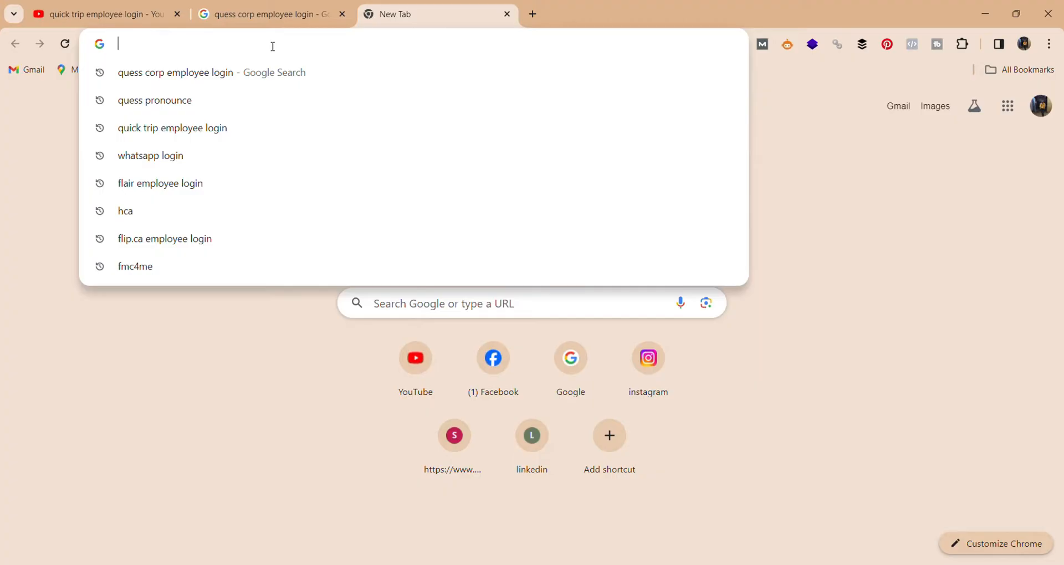
{"action": "type", "text": "quess corp employee login"}
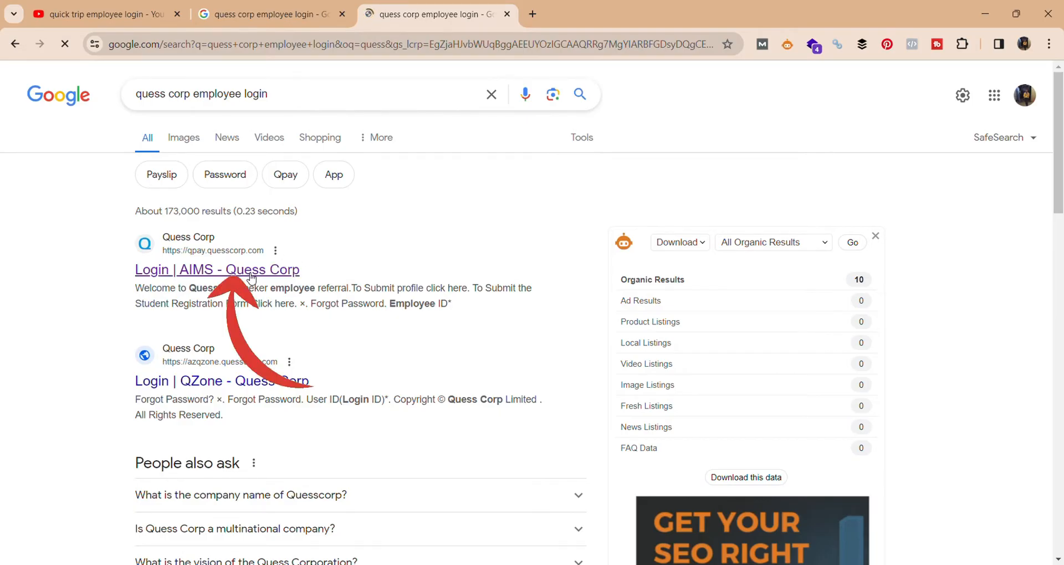
{"action": "left_click", "coordinate": [216, 269]}
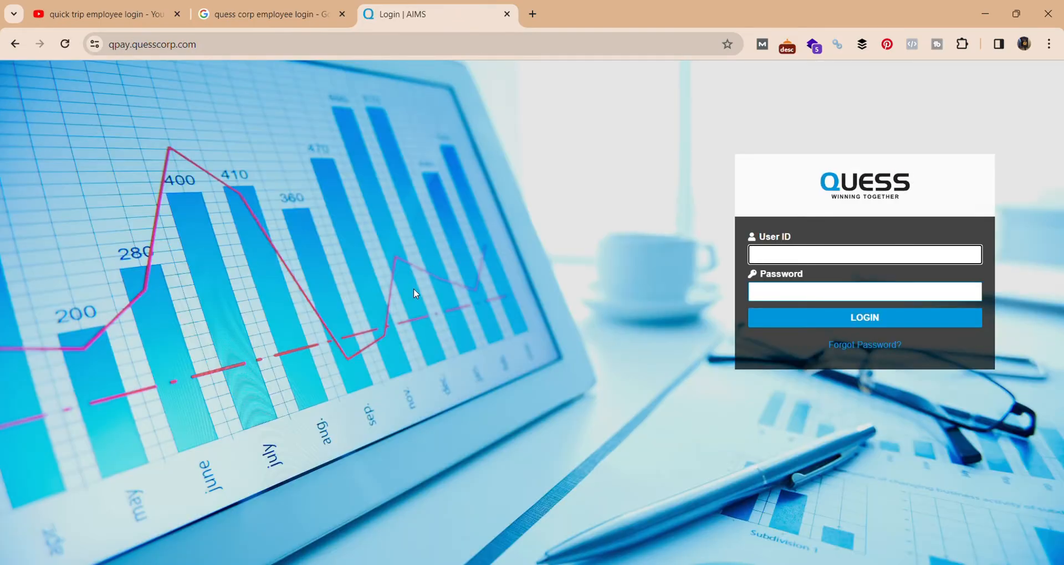
{"action": "left_click", "coordinate": [863, 255]}
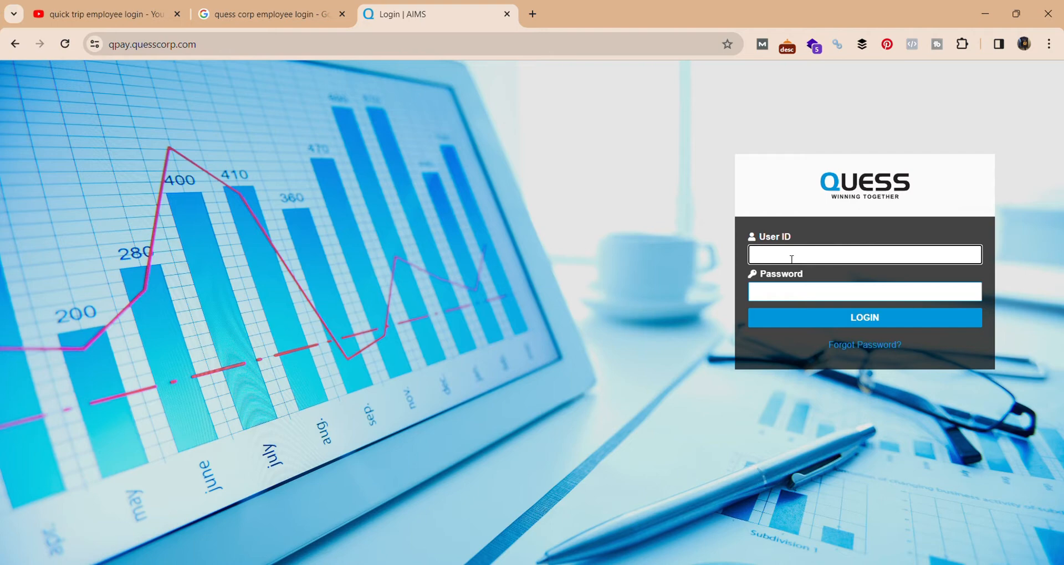
{"action": "type", "text": "rakhsya"}
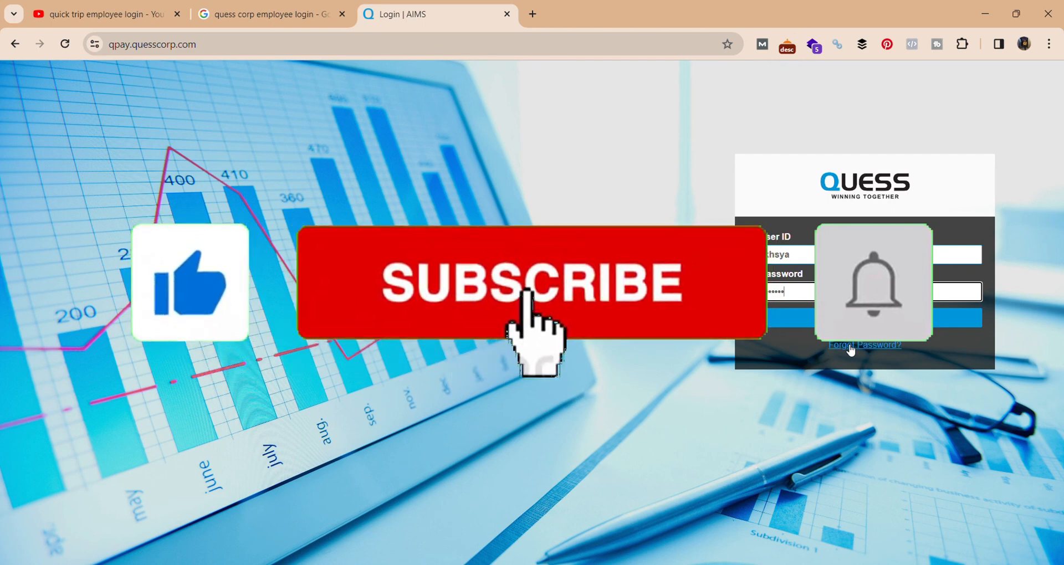
Enter the password in the Password field, shown as masked dots.
{"action": "left_click", "coordinate": [533, 285]}
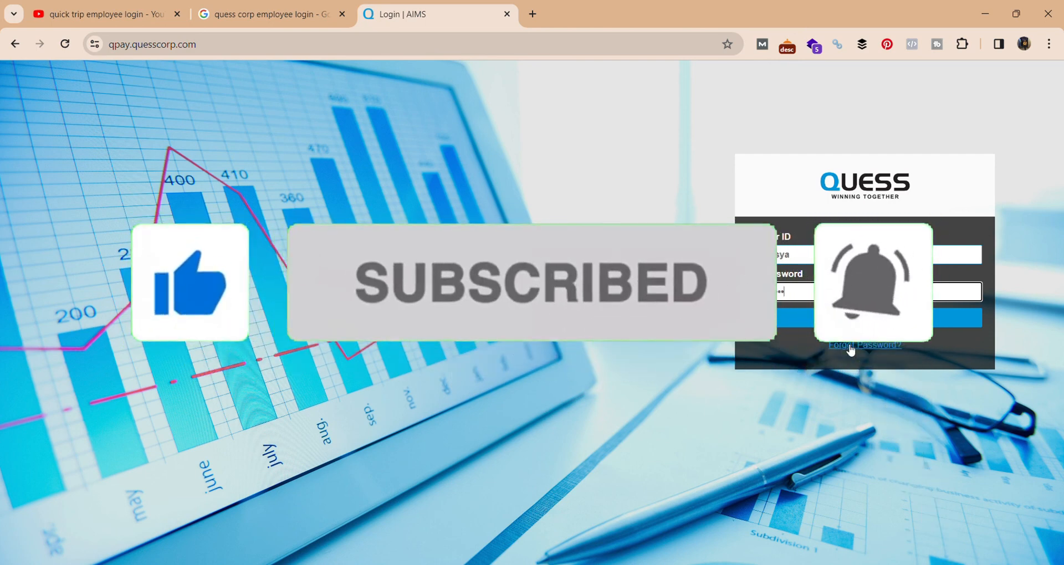